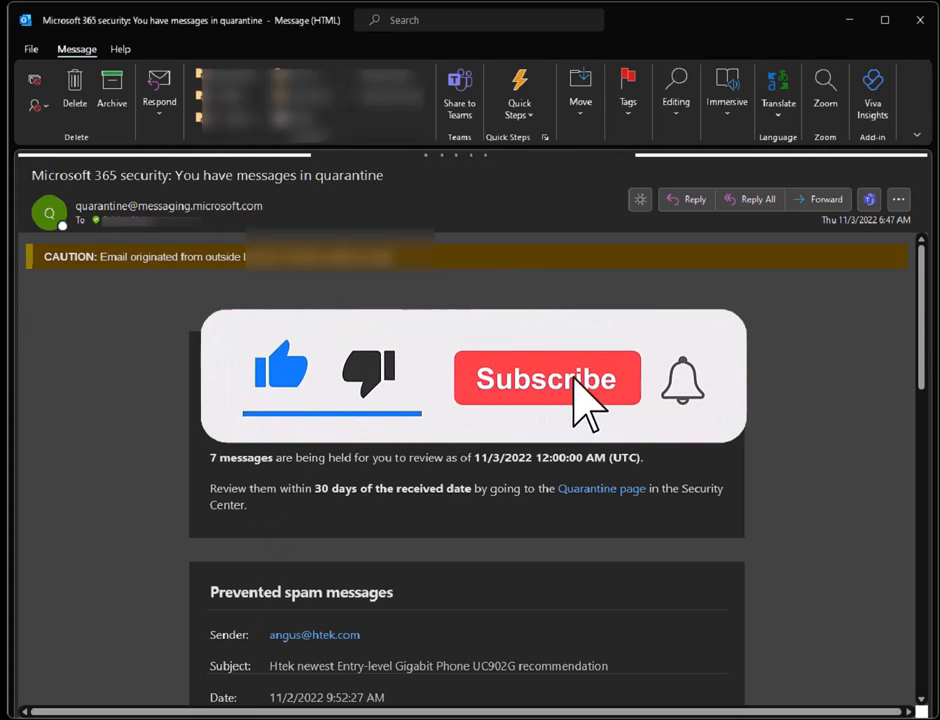
Step: Follow the 'Quarantine page' link to the Defender portal and scroll through the quarantined godiva.com messages
{"action": "left_click", "coordinate": [548, 378]}
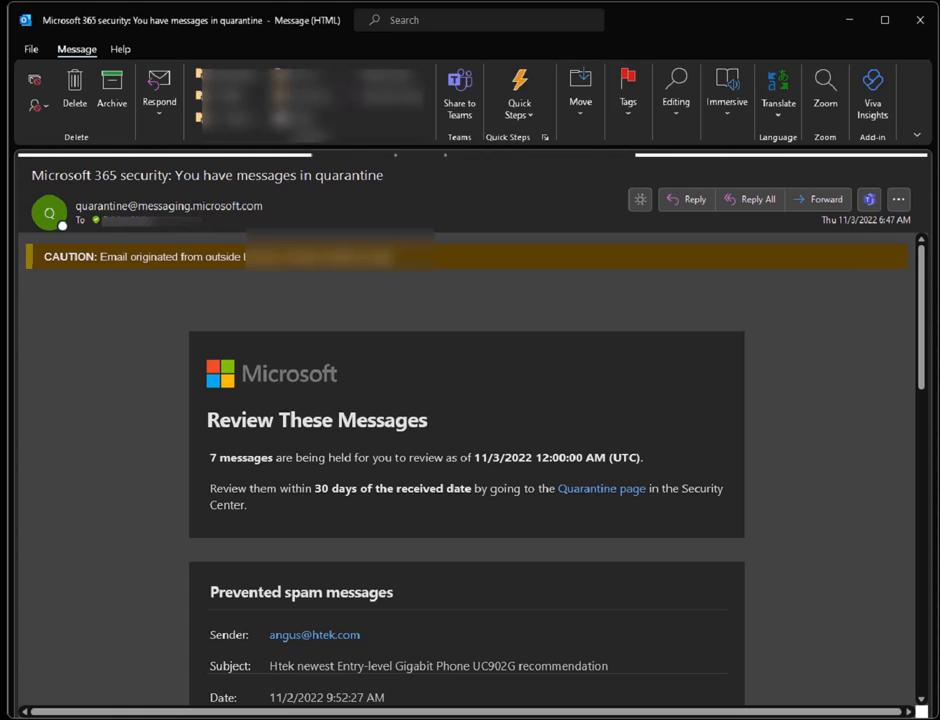
{"action": "mouse_move", "coordinate": [884, 390]}
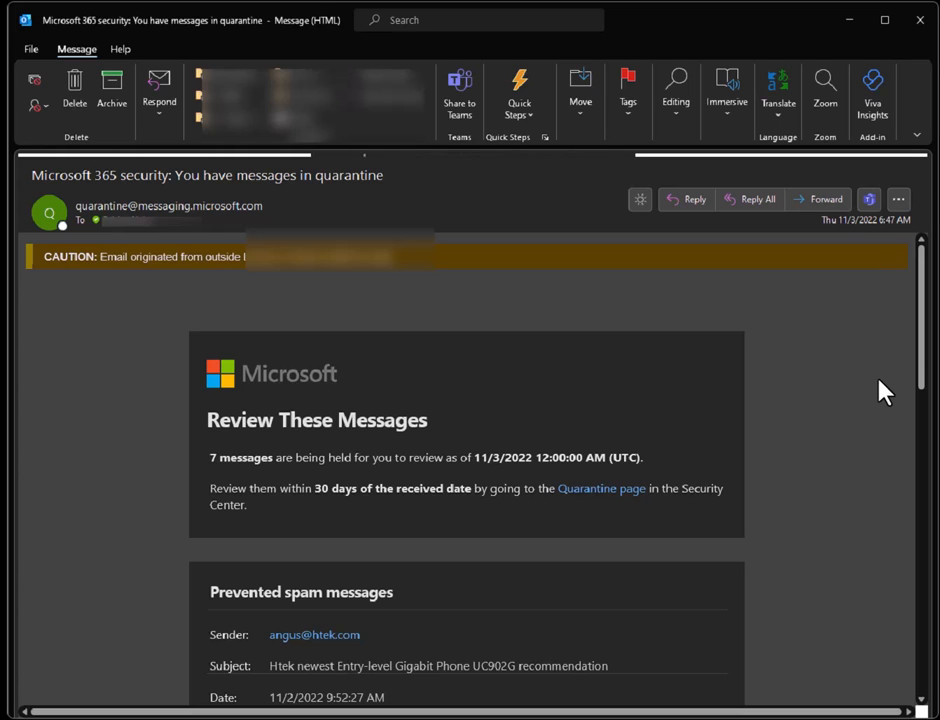
{"action": "mouse_move", "coordinate": [518, 392]}
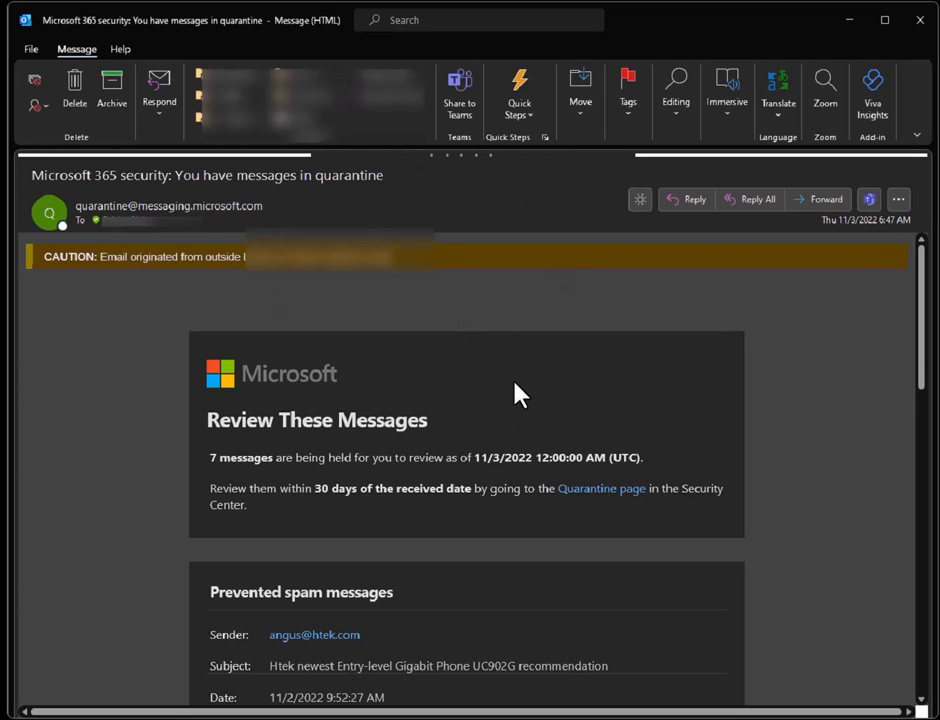
{"action": "scroll", "scroll_direction": "down", "scroll_amount": 3}
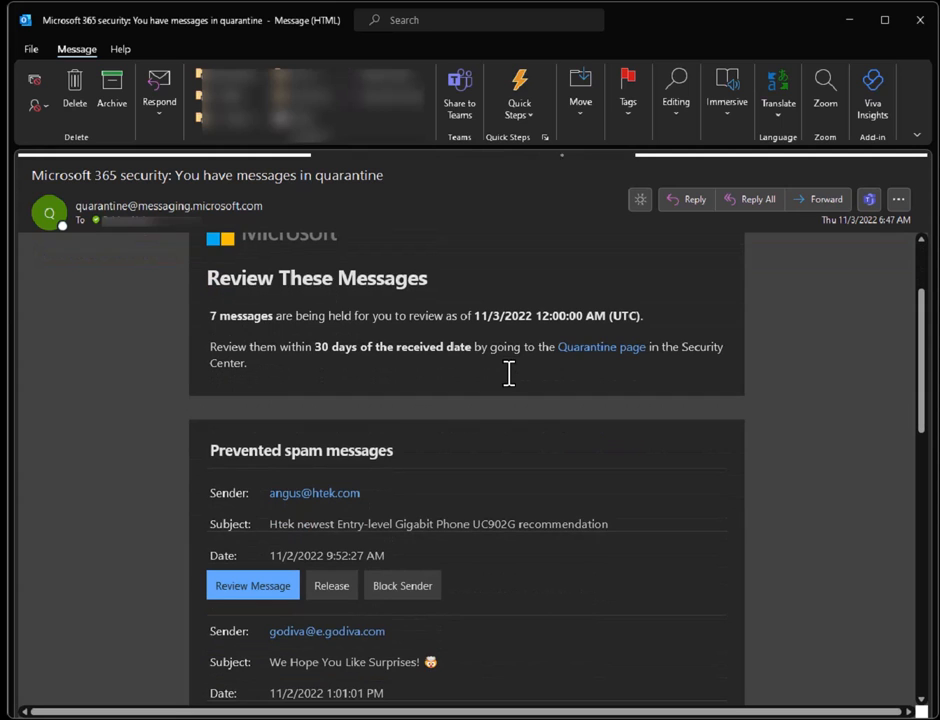
{"action": "scroll", "scroll_direction": "down", "scroll_amount": 3}
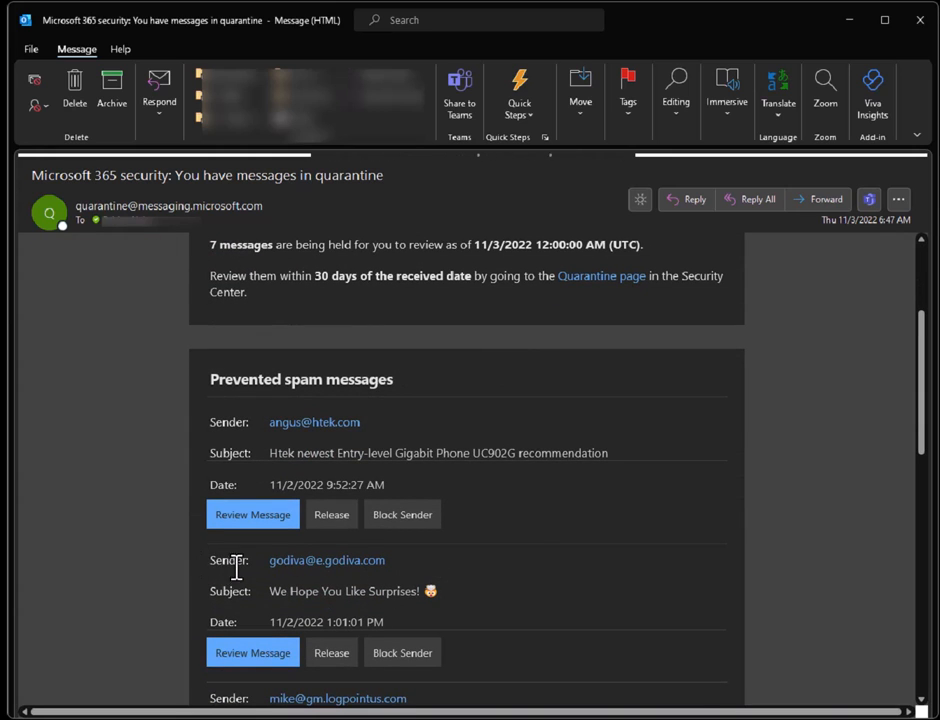
{"action": "mouse_move", "coordinate": [360, 560]}
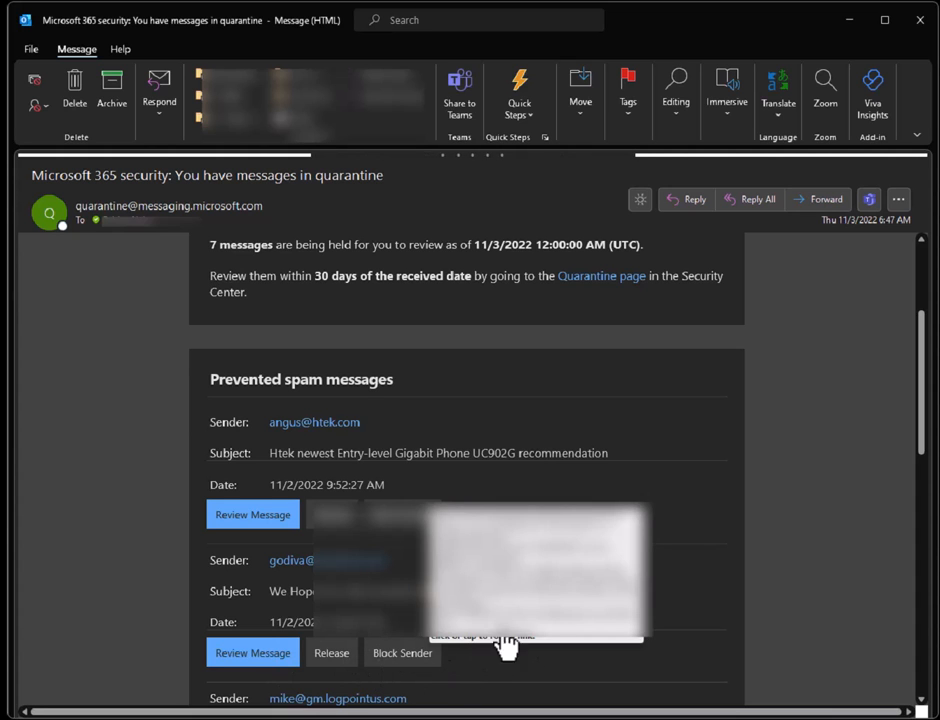
{"action": "mouse_move", "coordinate": [810, 440]}
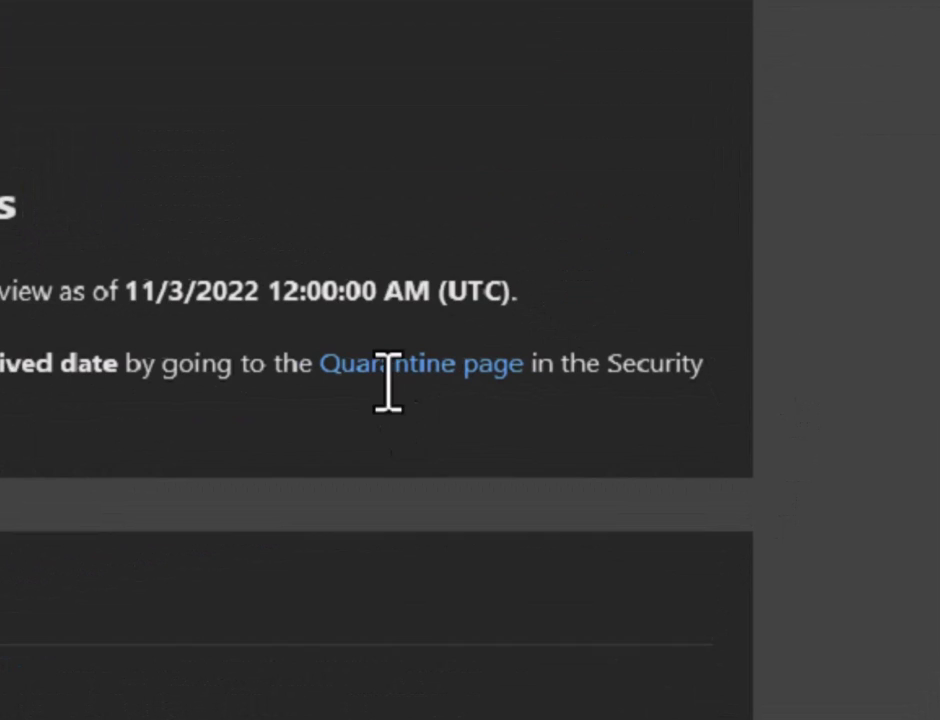
{"action": "mouse_move", "coordinate": [420, 376]}
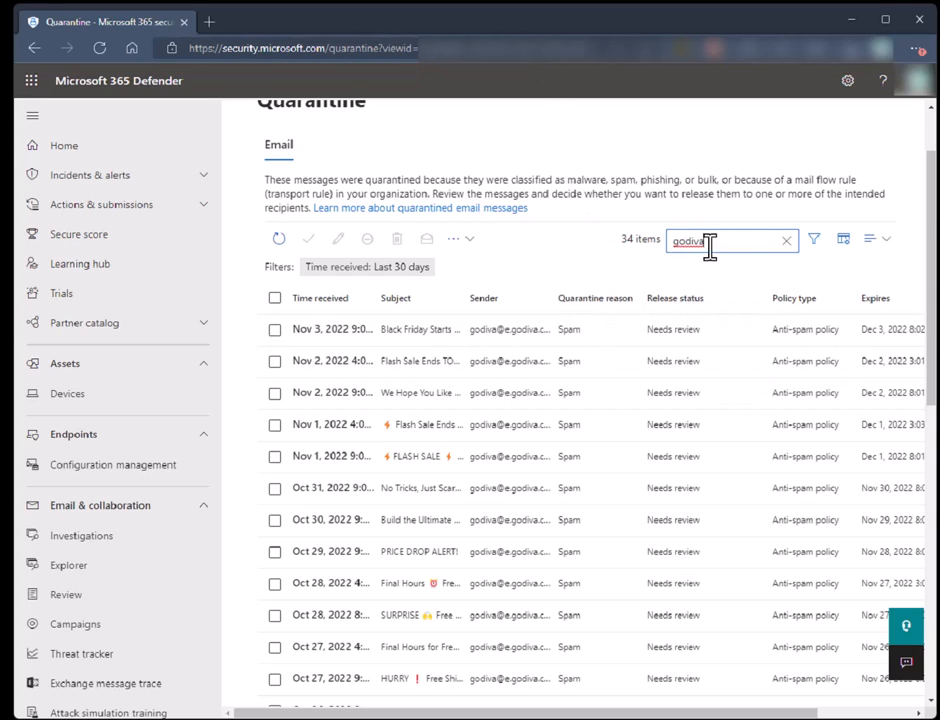
{"action": "mouse_move", "coordinate": [440, 328]}
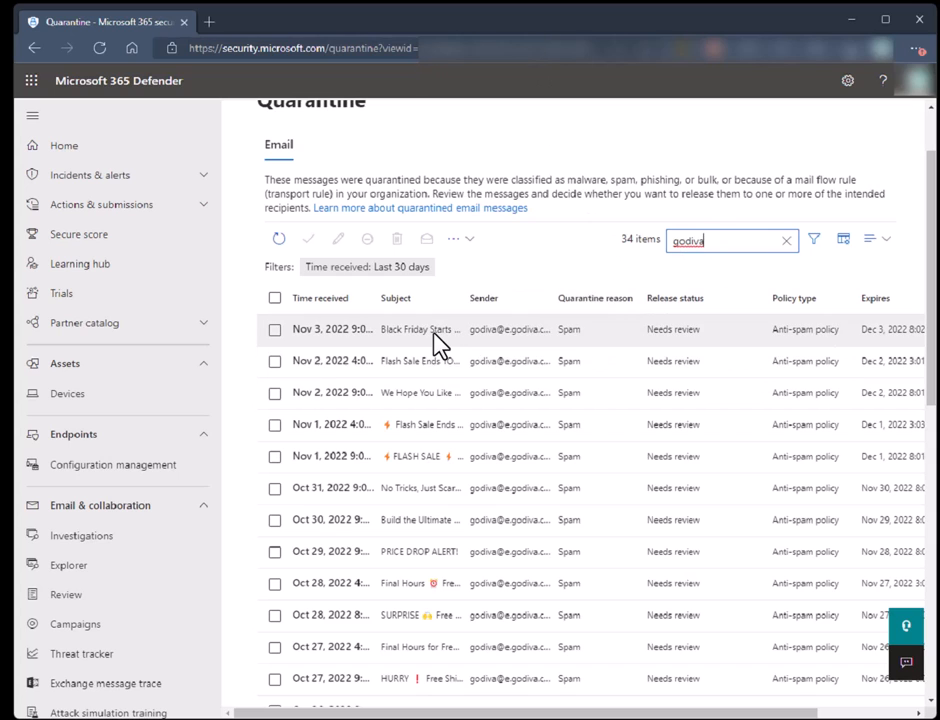
Step: Select the 'Black Friday Starts Early' quarantined message to show its details
{"action": "left_click", "coordinate": [420, 328]}
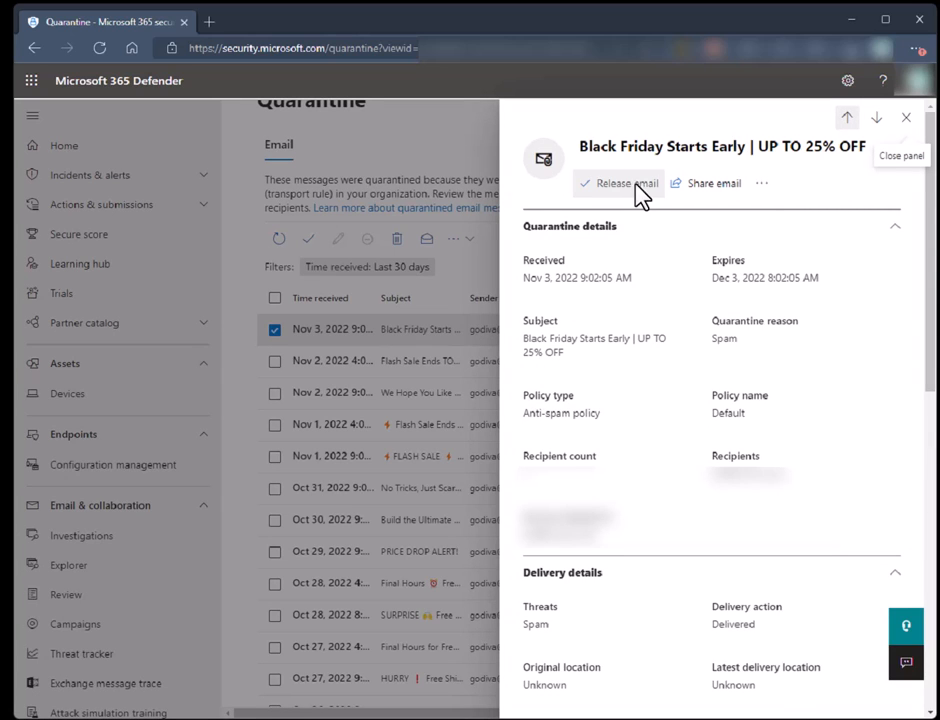
Step: Show the further actions menu (preview, delete, download, block sender) for the Black Friday message
{"action": "left_click", "coordinate": [760, 184]}
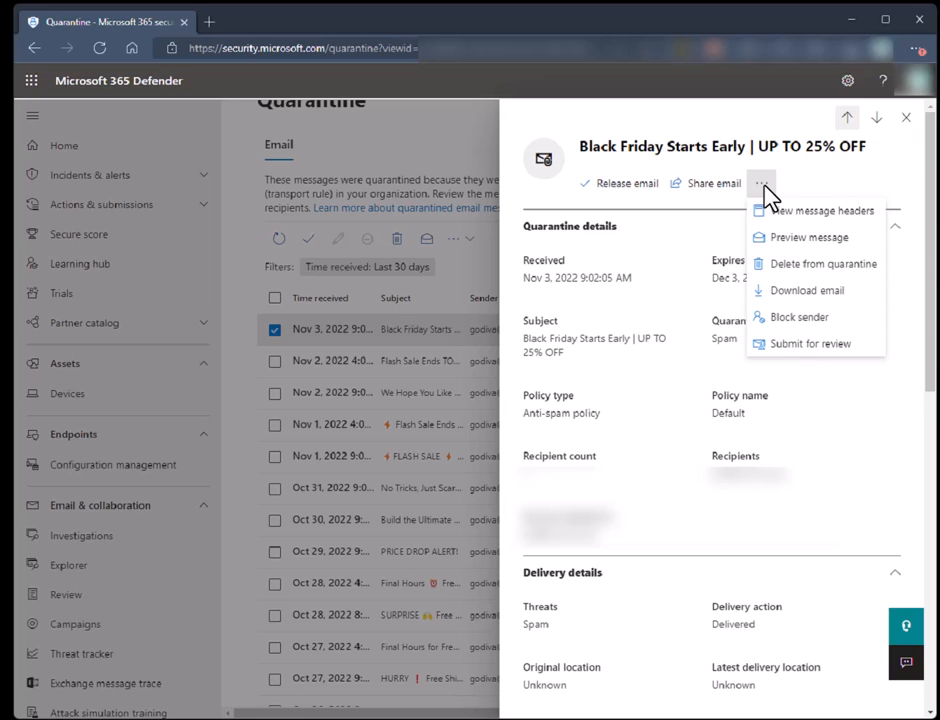
{"action": "mouse_move", "coordinate": [784, 328]}
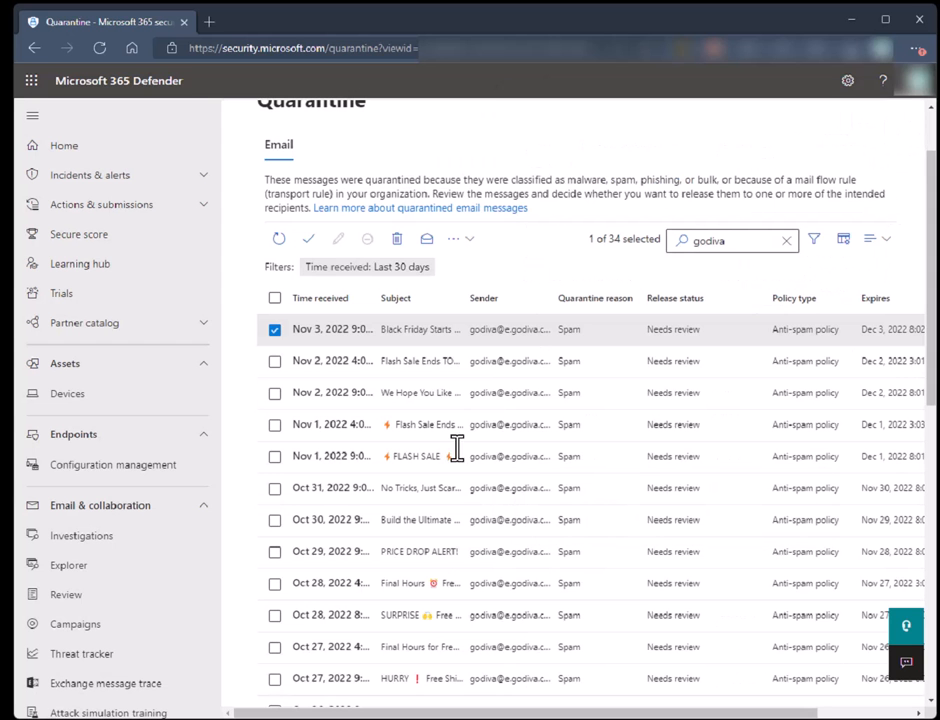
{"action": "mouse_move", "coordinate": [510, 364]}
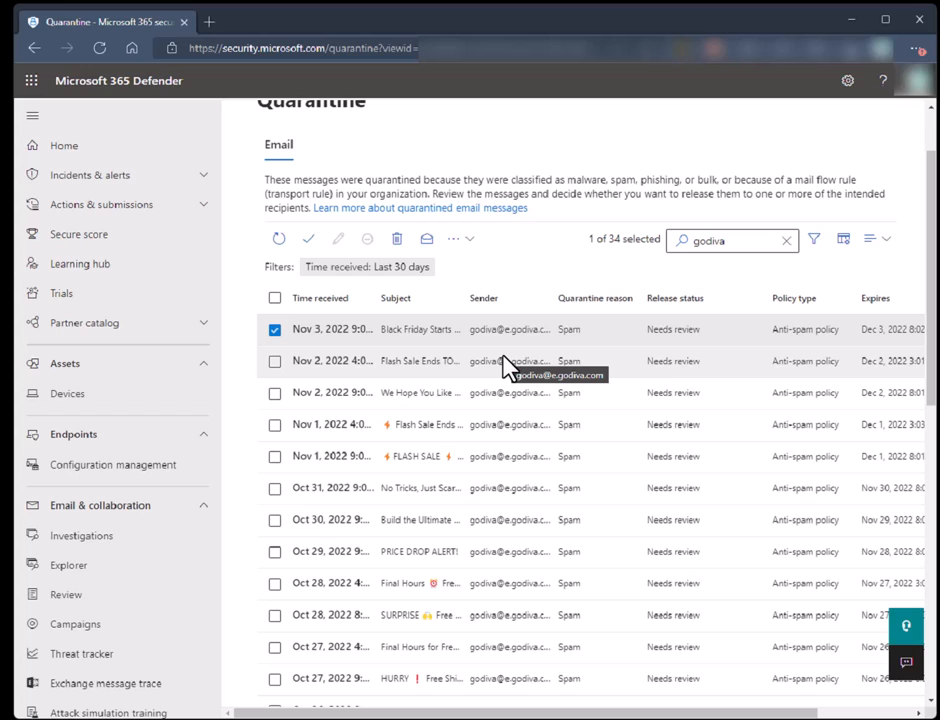
{"action": "mouse_move", "coordinate": [528, 378]}
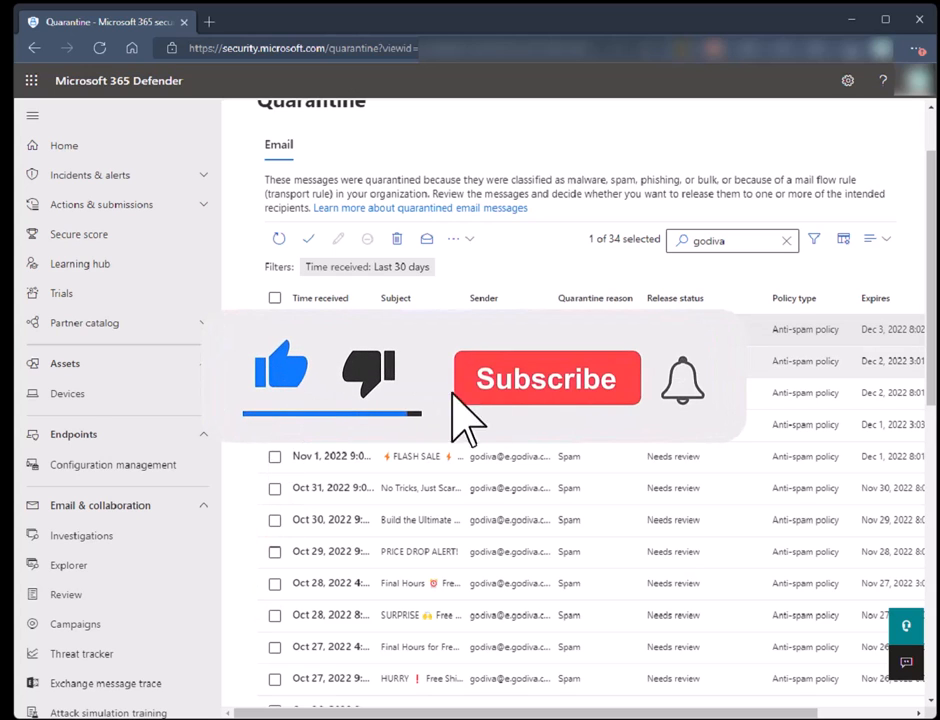
Step: Close the Black Friday details panel, returning to the filtered list of 34 godiva messages
{"action": "left_click", "coordinate": [546, 378]}
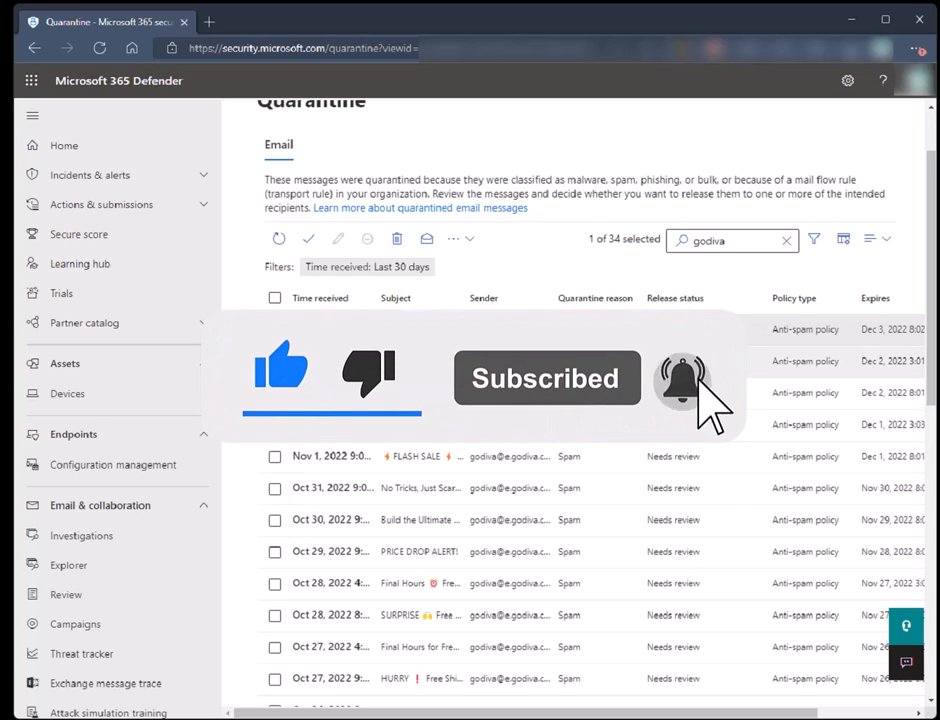